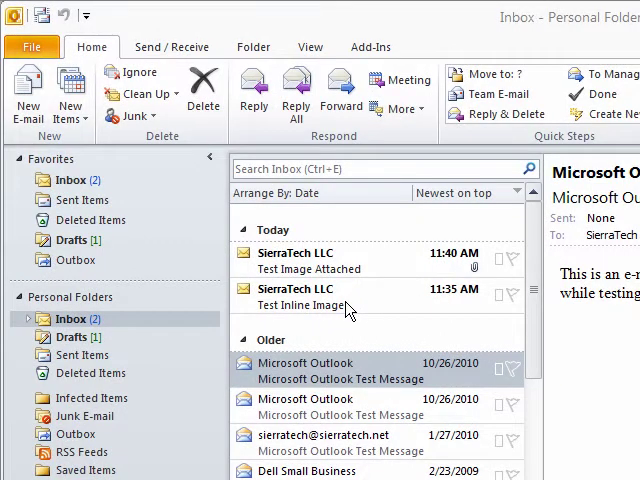
Step: Review the Test Inline Image and Test Image Attached messages, ending on Test Inline Image
{"action": "left_click", "coordinate": [310, 296]}
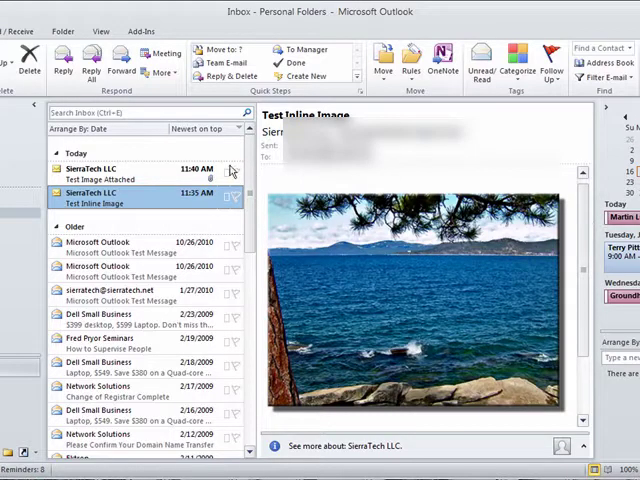
{"action": "left_click", "coordinate": [110, 172]}
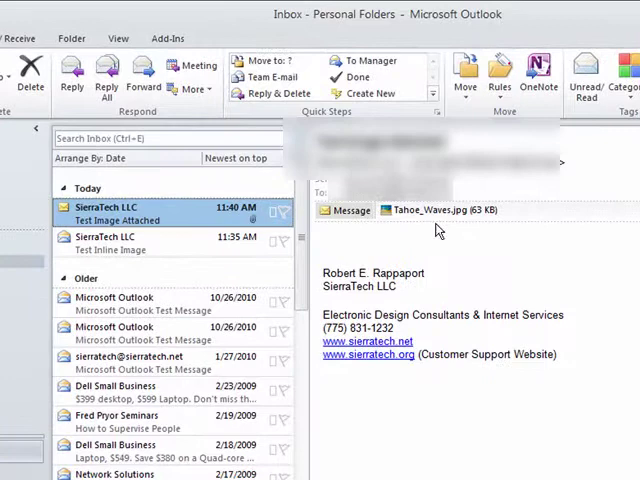
{"action": "mouse_move", "coordinate": [460, 208]}
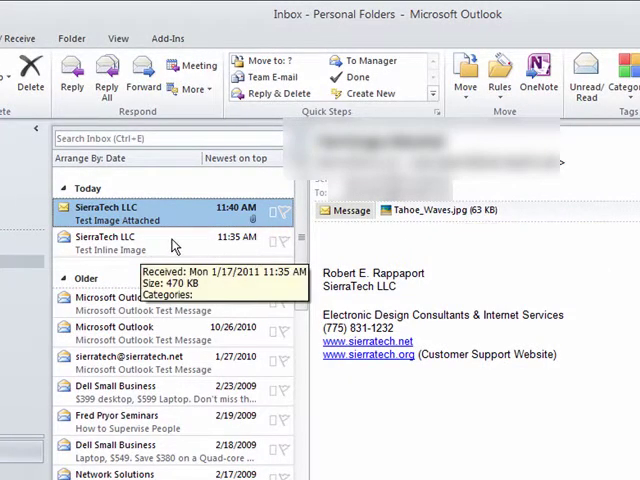
{"action": "left_click", "coordinate": [120, 244]}
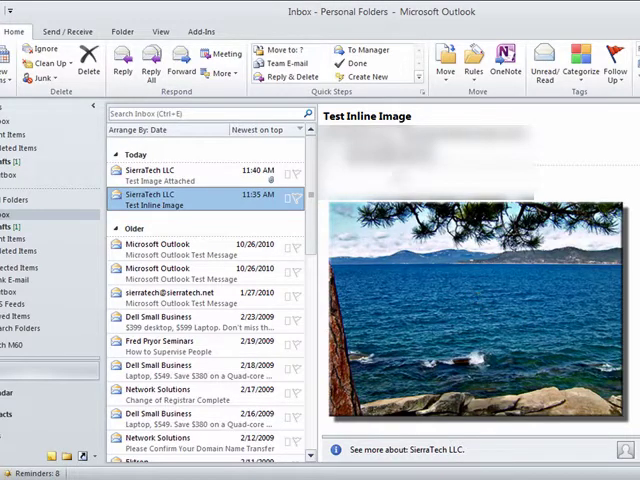
Step: Save the inline lake photo as a picture, navigating to My Documents > My Pictures as destination
{"action": "right_click", "coordinate": [460, 290]}
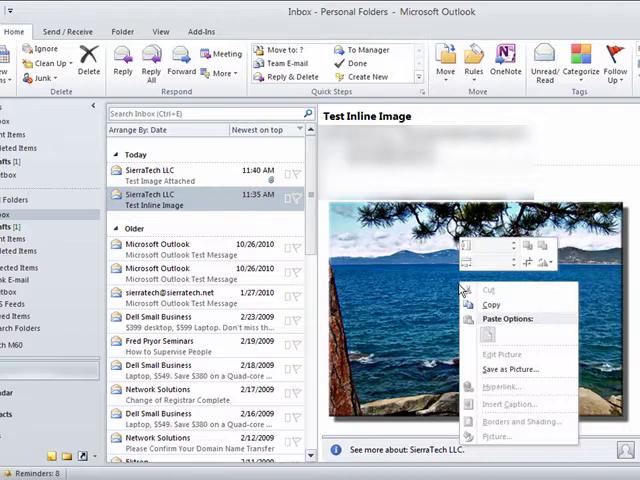
{"action": "mouse_move", "coordinate": [508, 368]}
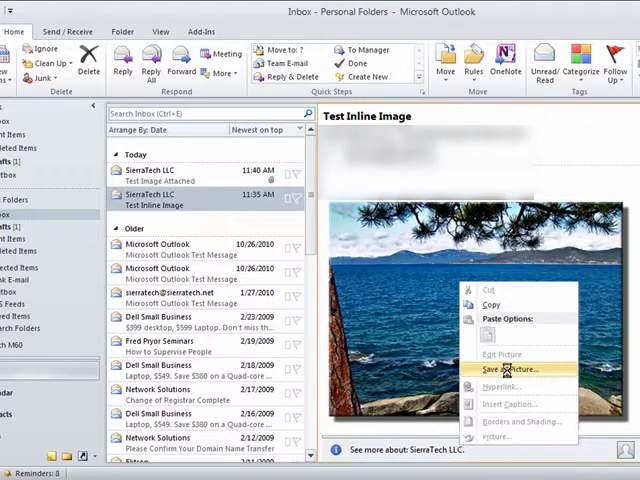
{"action": "left_click", "coordinate": [506, 368]}
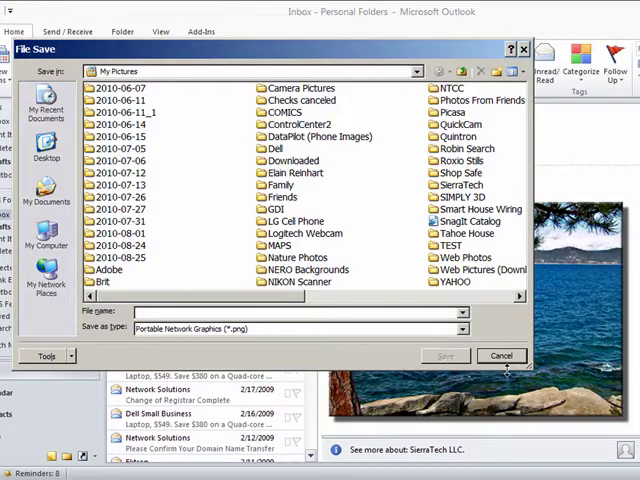
{"action": "left_click", "coordinate": [124, 112]}
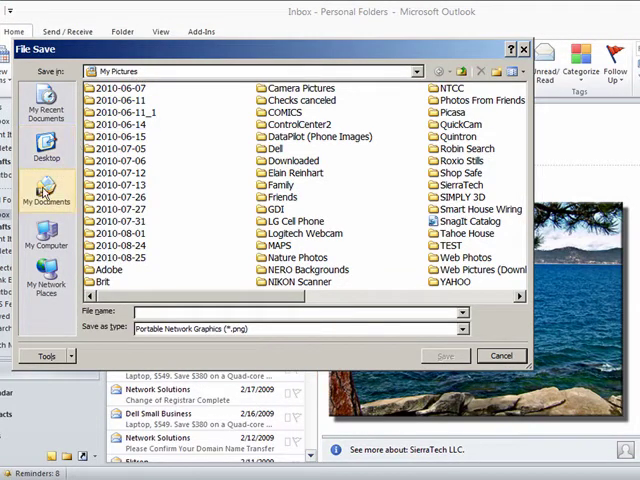
{"action": "left_click", "coordinate": [48, 196]}
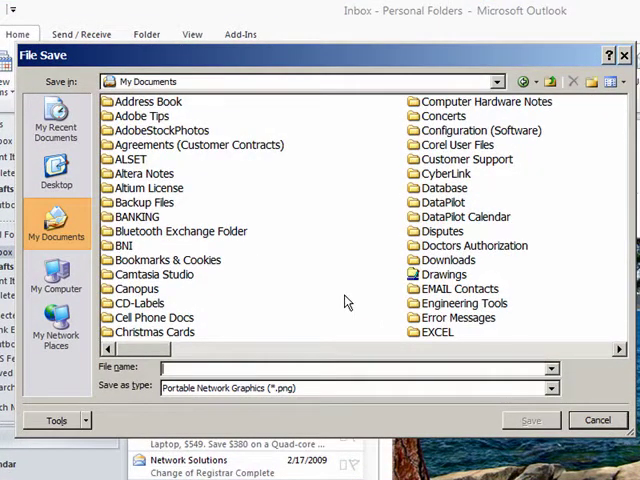
{"action": "left_click", "coordinate": [148, 100]}
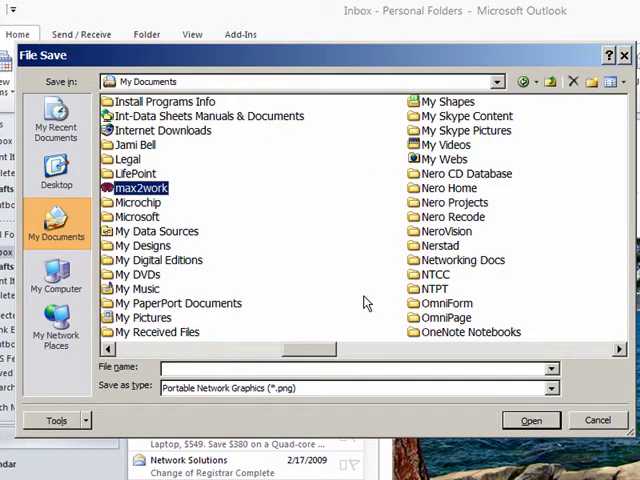
{"action": "mouse_move", "coordinate": [144, 316]}
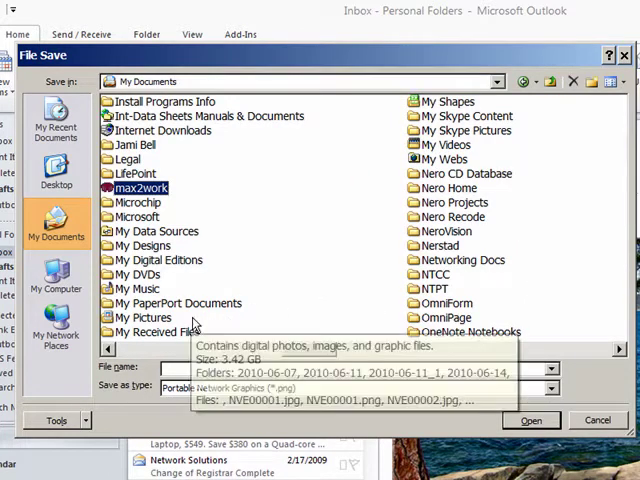
{"action": "double_click", "coordinate": [152, 316]}
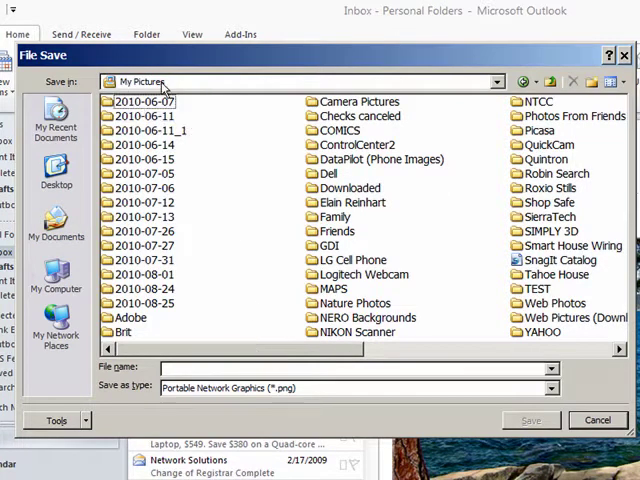
{"action": "mouse_move", "coordinate": [450, 130]}
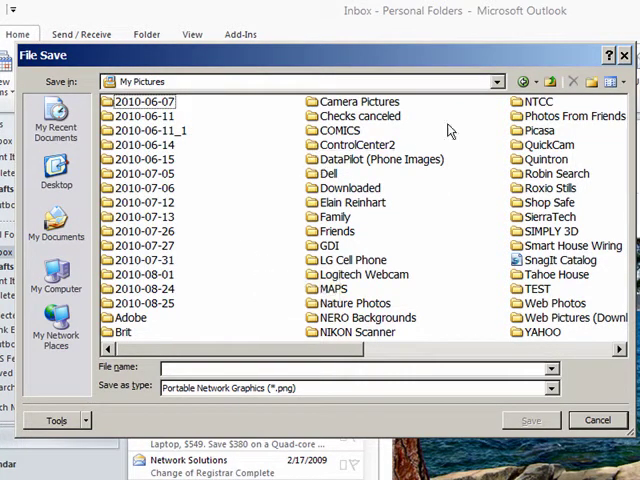
{"action": "left_click", "coordinate": [590, 80]}
{"action": "type", "text": "Em"}
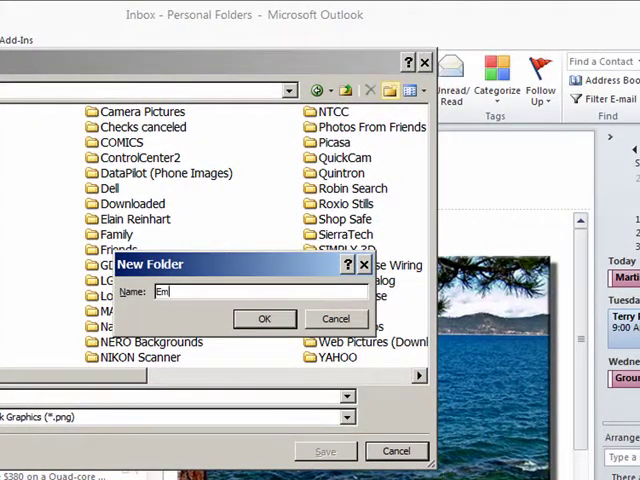
Step: Name the new folder 'Email Attachments' inside My Pictures and confirm it
{"action": "type", "text": "ail"}
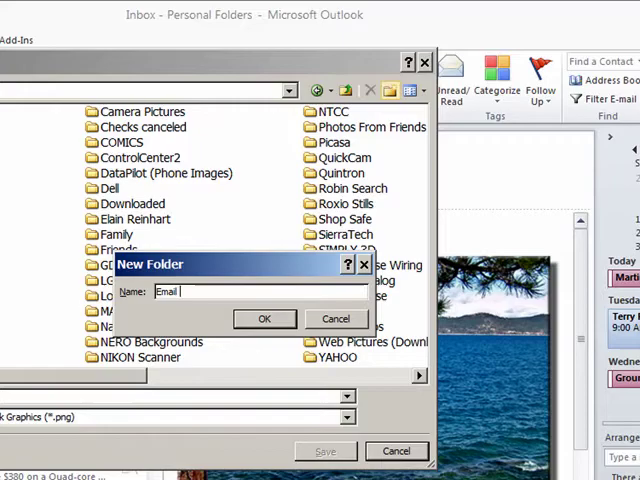
{"action": "type", "text": "Attach"}
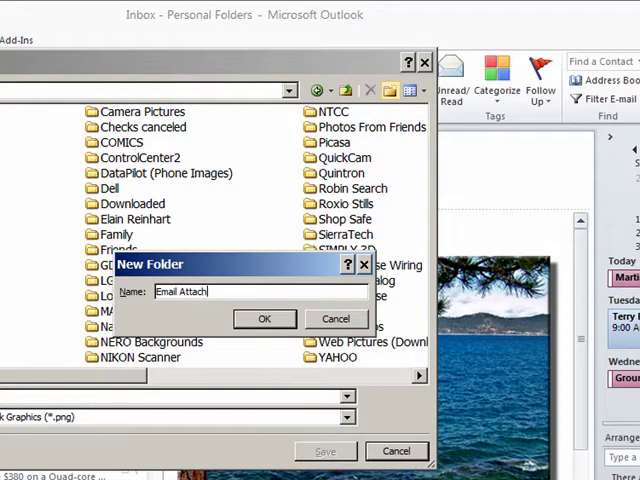
{"action": "type", "text": "ments"}
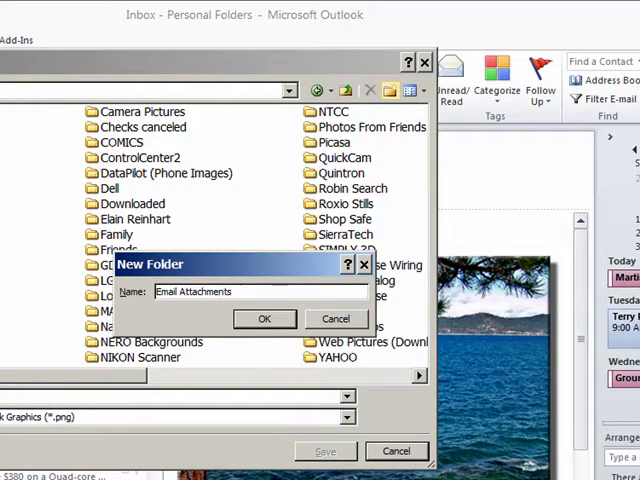
{"action": "left_click", "coordinate": [264, 318]}
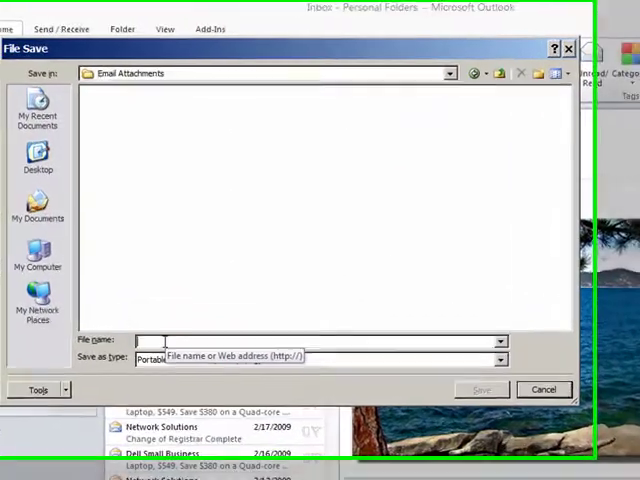
Step: Save the image as 'Lake Tahoe Burnt Ceader Beach #1.png' in Email Attachments
{"action": "type", "text": "Lake"}
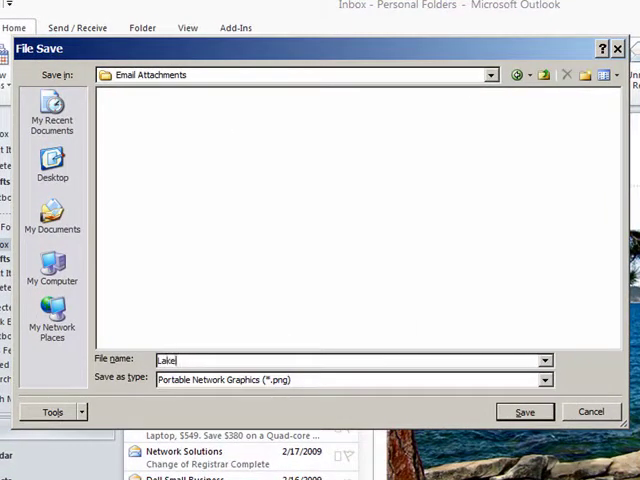
{"action": "type", "text": "Taho"}
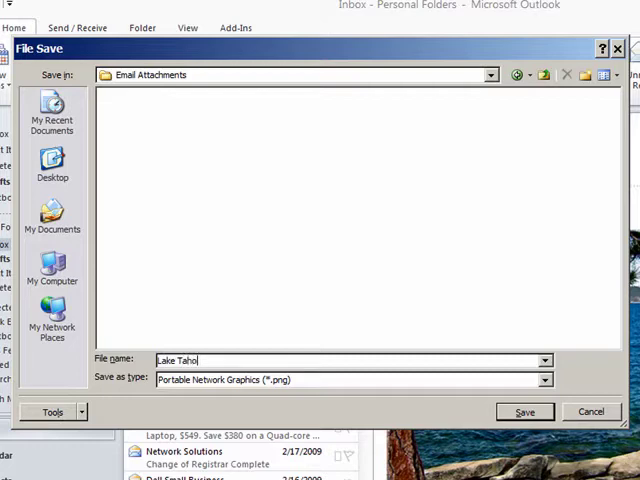
{"action": "type", "text": "e"}
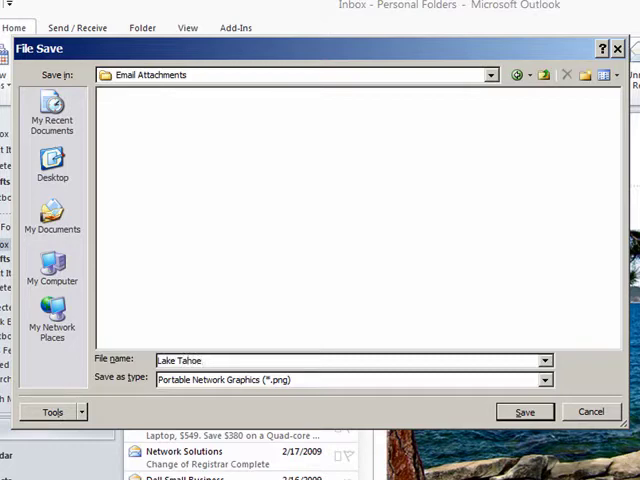
{"action": "type", "text": "Burnt Ceader b"}
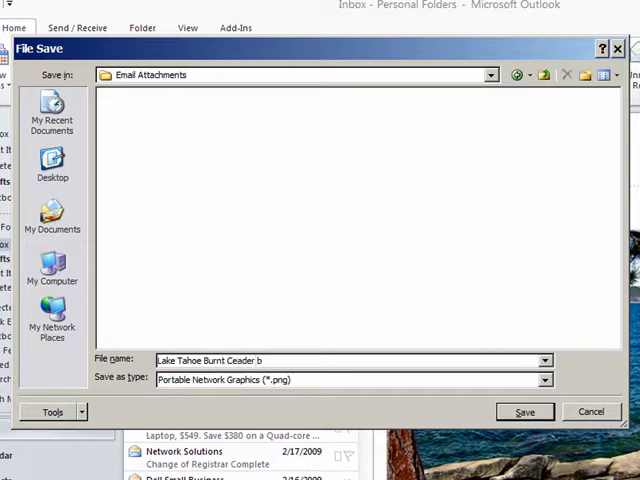
{"action": "type", "text": "Bea"}
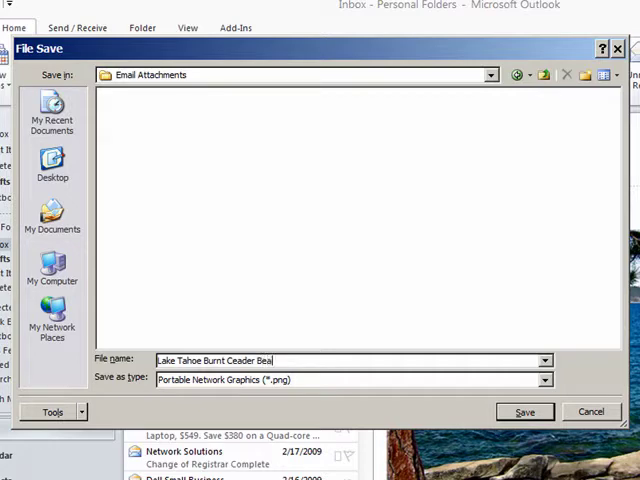
{"action": "type", "text": "ch"}
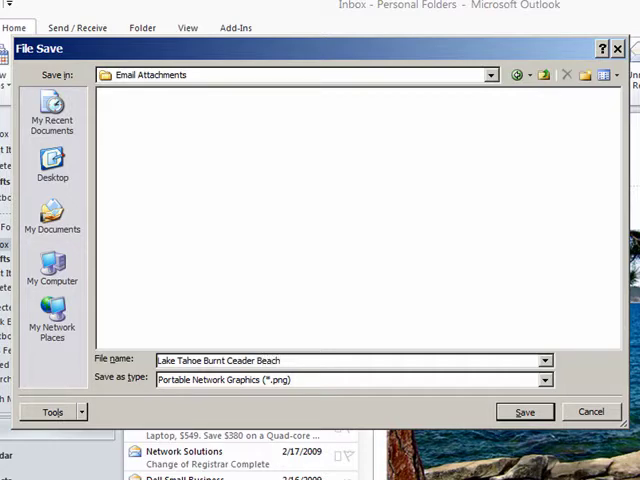
{"action": "type", "text": "#1.png"}
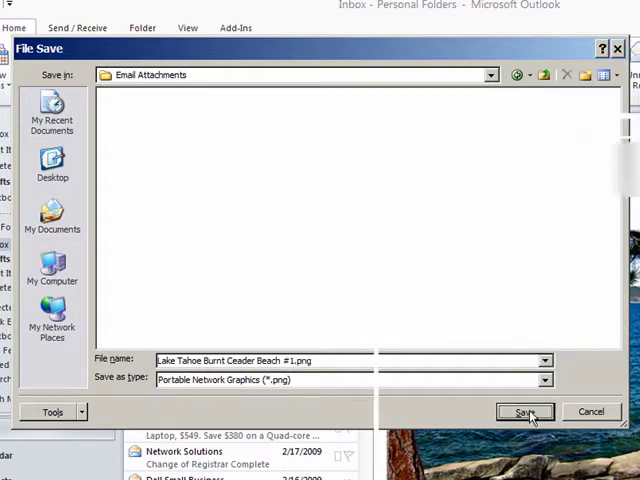
{"action": "left_click", "coordinate": [524, 412]}
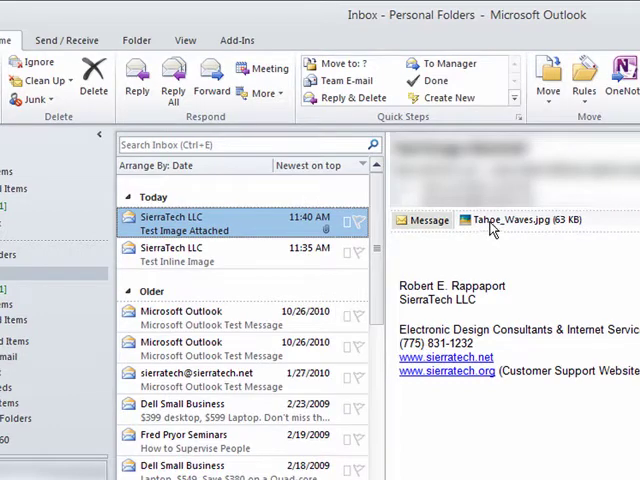
{"action": "mouse_move", "coordinate": [496, 220]}
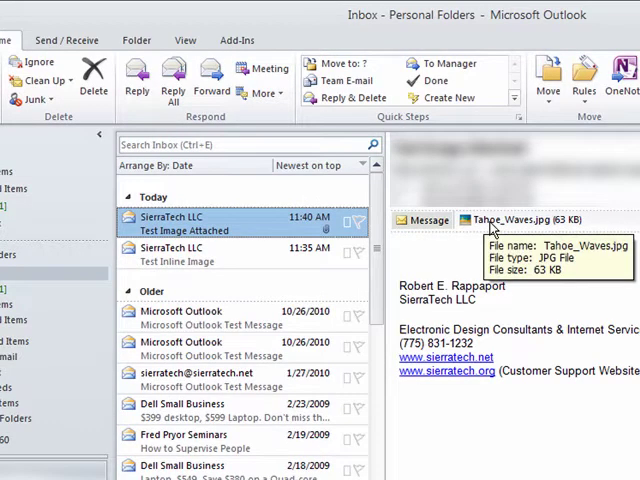
Step: Preview the Tahoe_Waves.jpg attachment in the reading pane via its context menu
{"action": "right_click", "coordinate": [510, 220]}
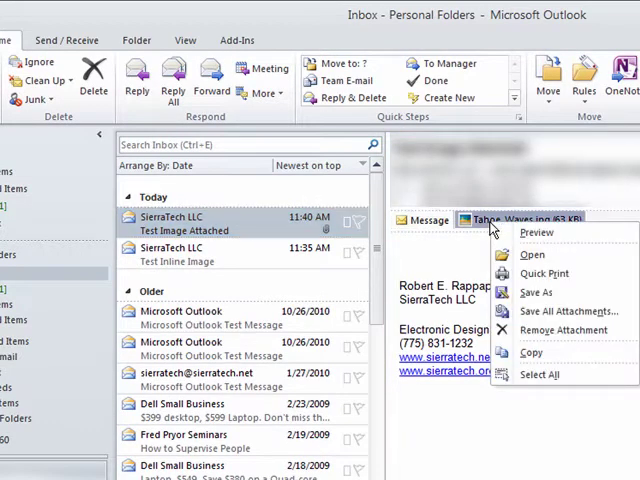
{"action": "mouse_move", "coordinate": [536, 232]}
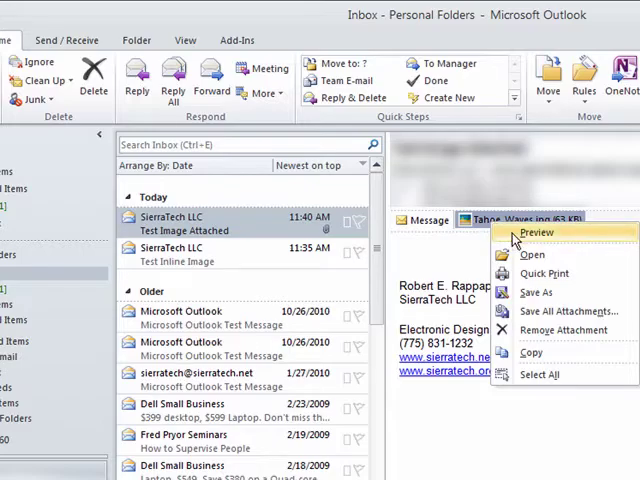
{"action": "left_click", "coordinate": [536, 232]}
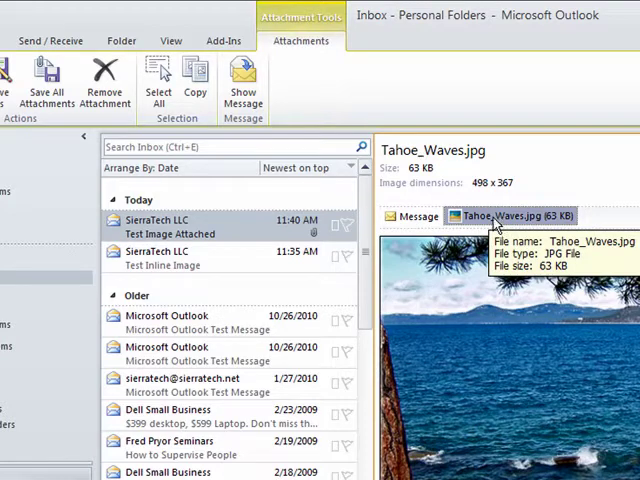
{"action": "mouse_move", "coordinate": [498, 222]}
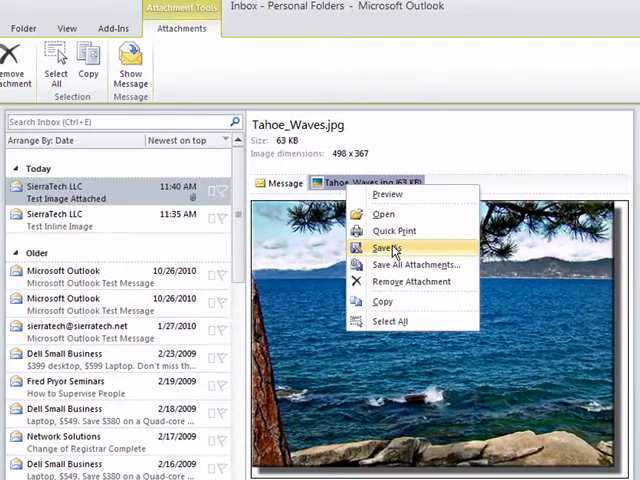
Step: Save Tahoe_Waves.jpg via Save As, choosing My Pictures > Email Attachments as destination
{"action": "left_click", "coordinate": [384, 248]}
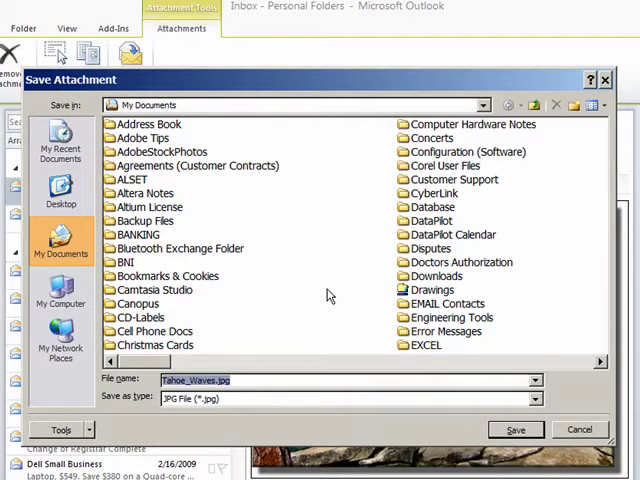
{"action": "mouse_move", "coordinate": [358, 304]}
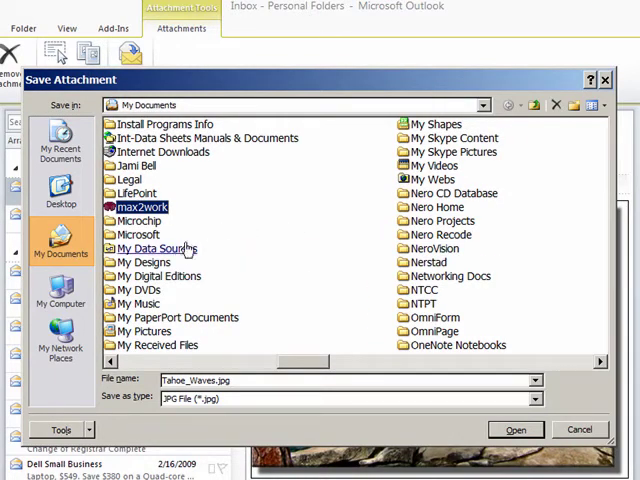
{"action": "left_click", "coordinate": [144, 332]}
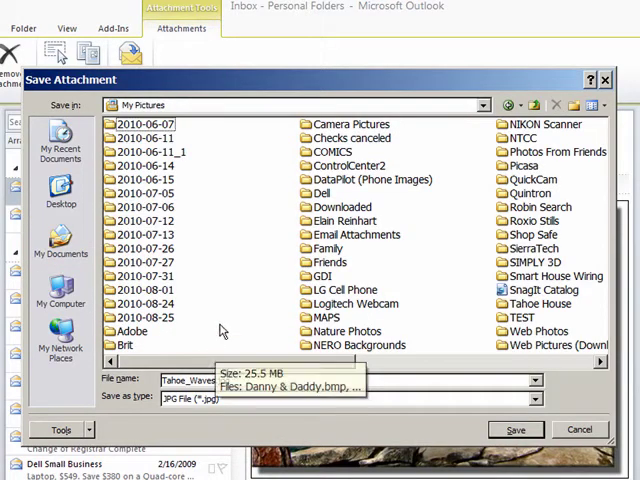
{"action": "mouse_move", "coordinate": [298, 240]}
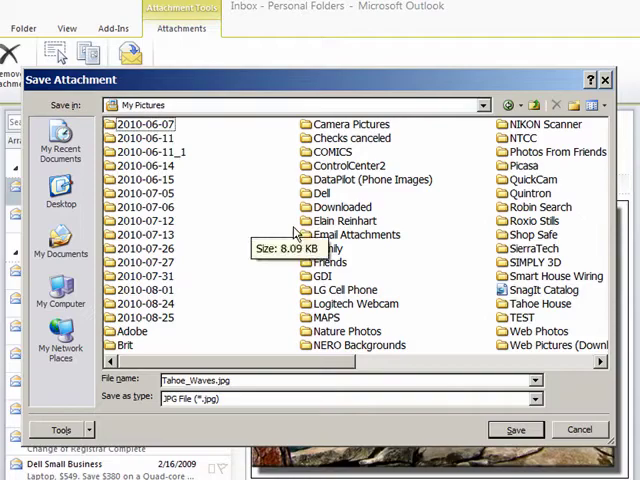
{"action": "double_click", "coordinate": [352, 236]}
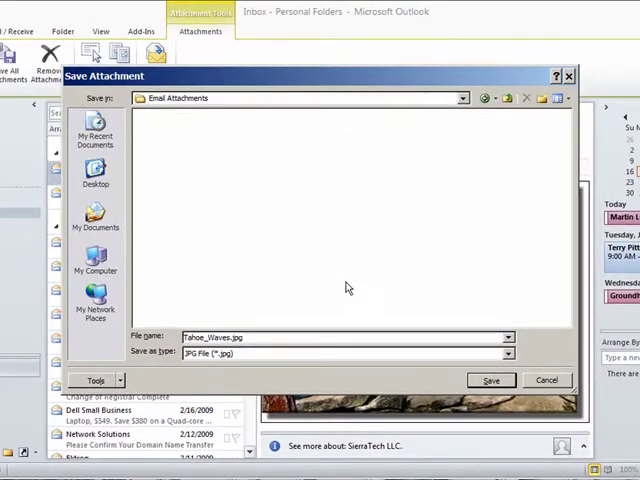
{"action": "mouse_move", "coordinate": [408, 364]}
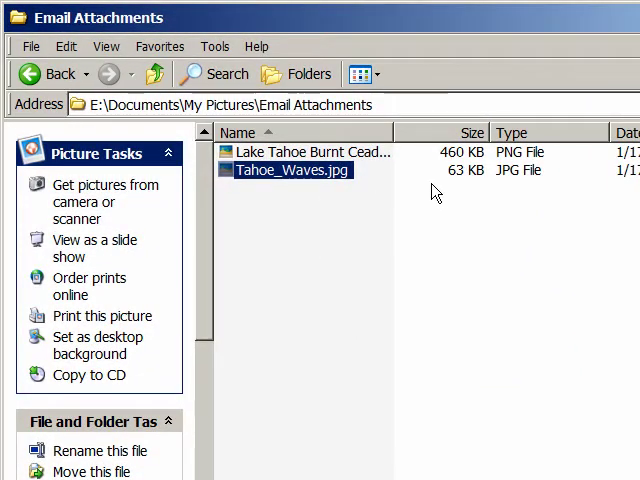
{"action": "mouse_move", "coordinate": [530, 168]}
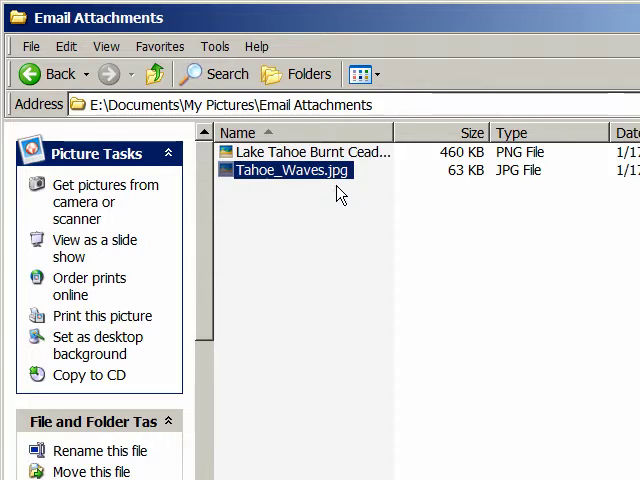
{"action": "mouse_move", "coordinate": [500, 228]}
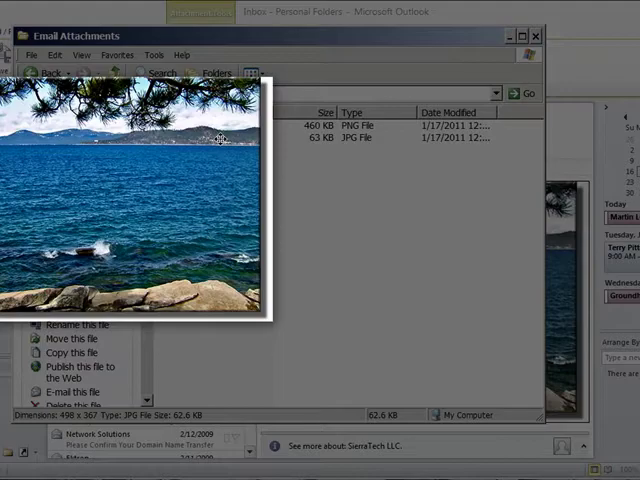
{"action": "left_click", "coordinate": [208, 138]}
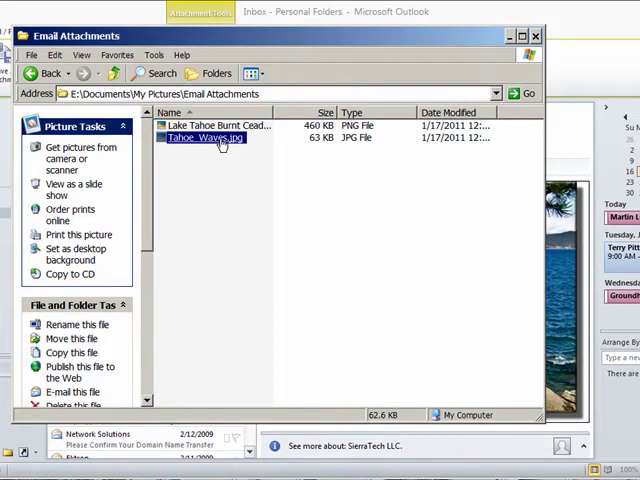
{"action": "left_click", "coordinate": [520, 36]}
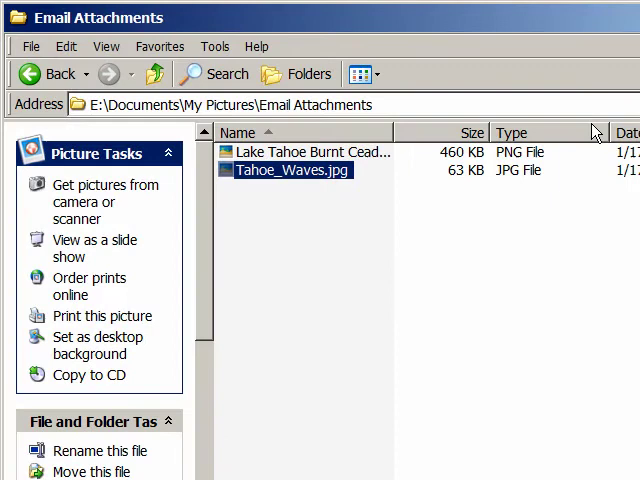